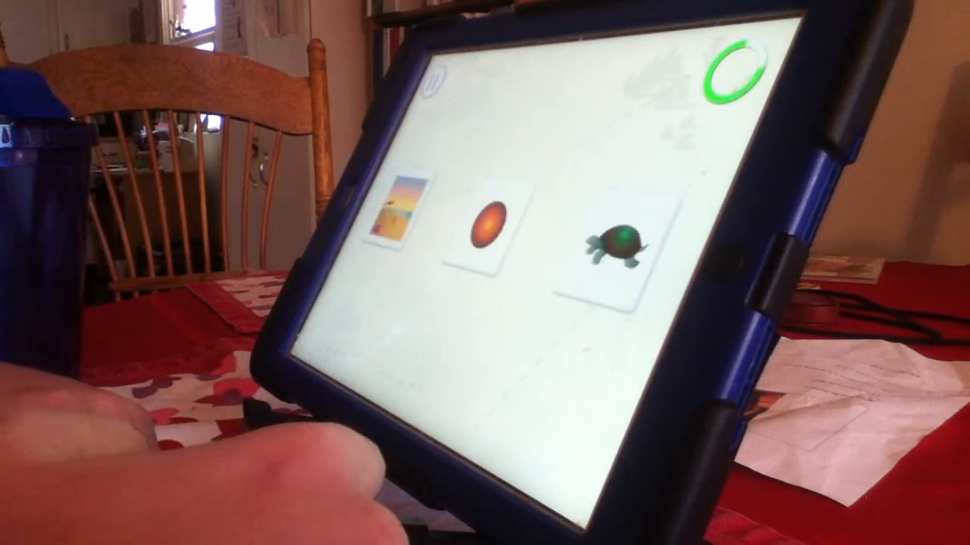
- Tap the matching picture card in each trial until the level completes at 47%
{"action": "left_click", "coordinate": [614, 243]}
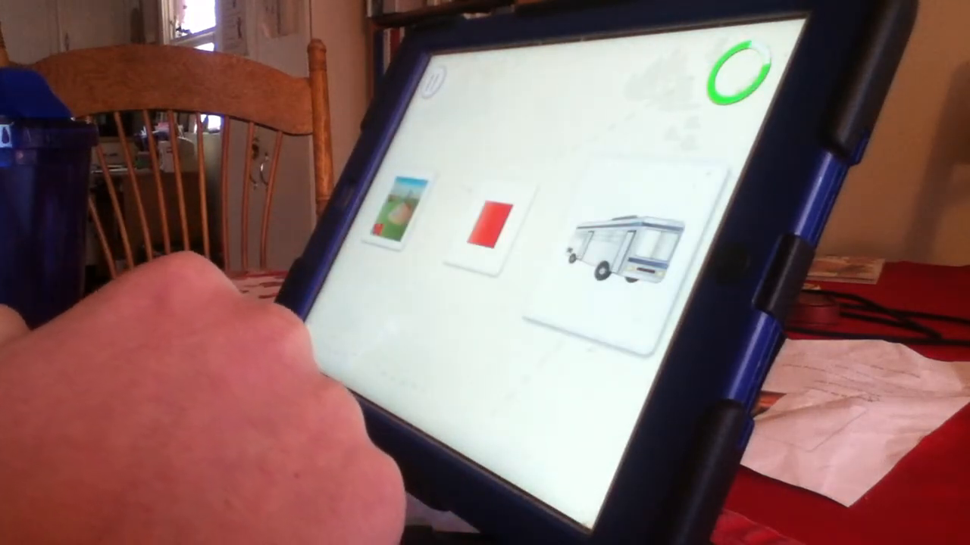
{"action": "left_click", "coordinate": [614, 250]}
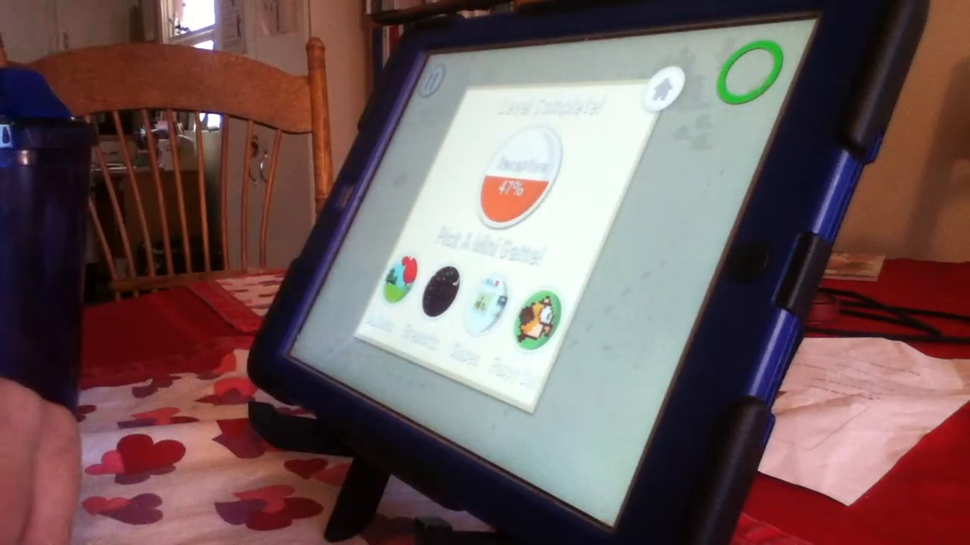
- Launch a mini game from the Pick A Mini Game icons on the results screen
{"action": "left_click", "coordinate": [436, 295]}
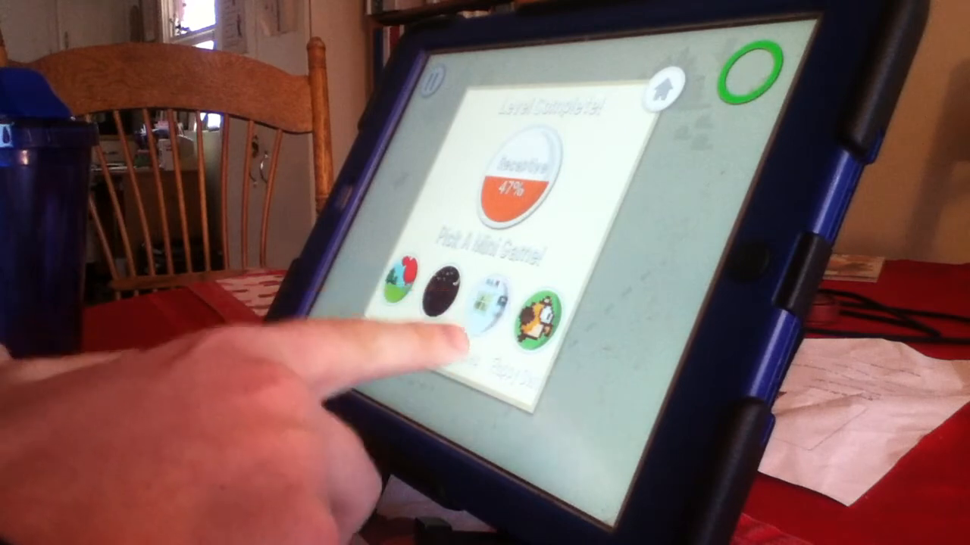
{"action": "left_click", "coordinate": [485, 303]}
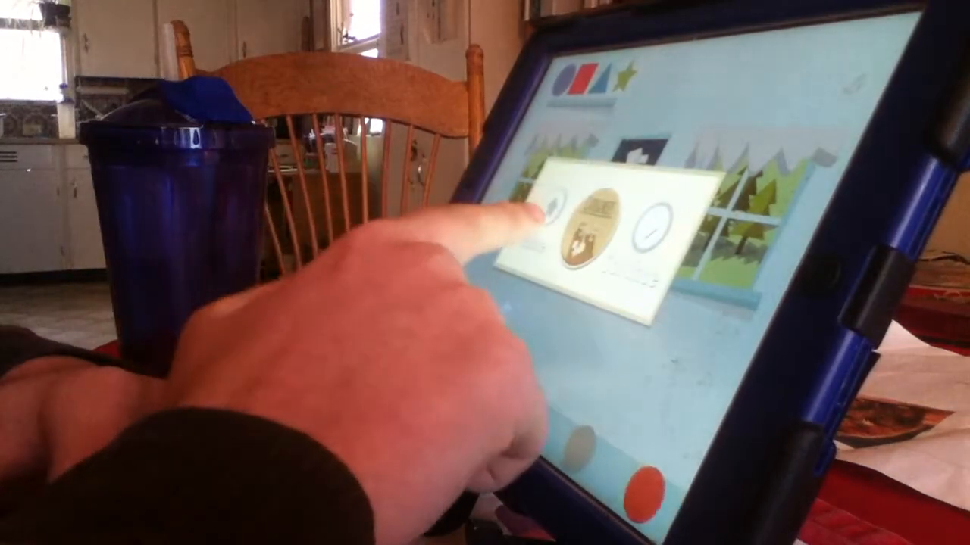
- Select the spoon picture card as the answer
{"action": "left_click", "coordinate": [591, 227]}
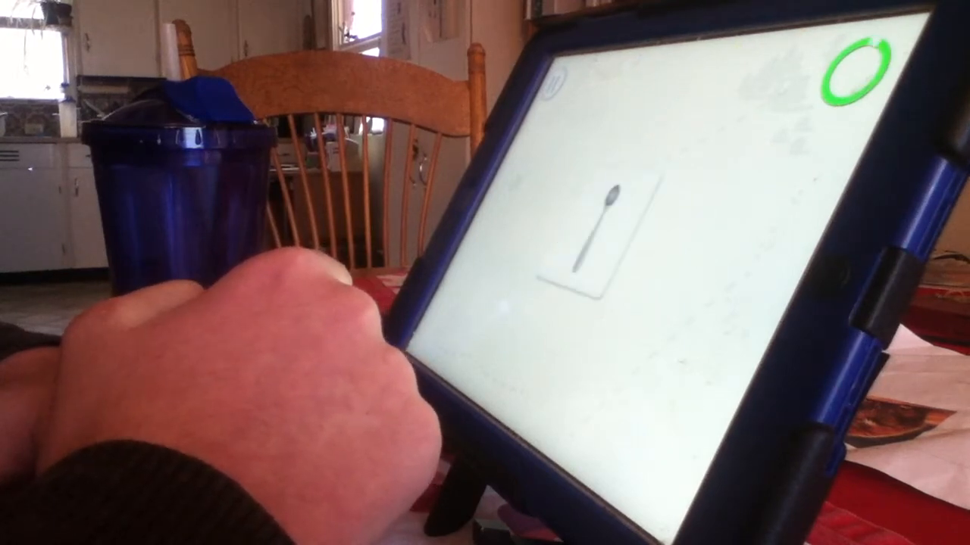
{"action": "left_click", "coordinate": [599, 228]}
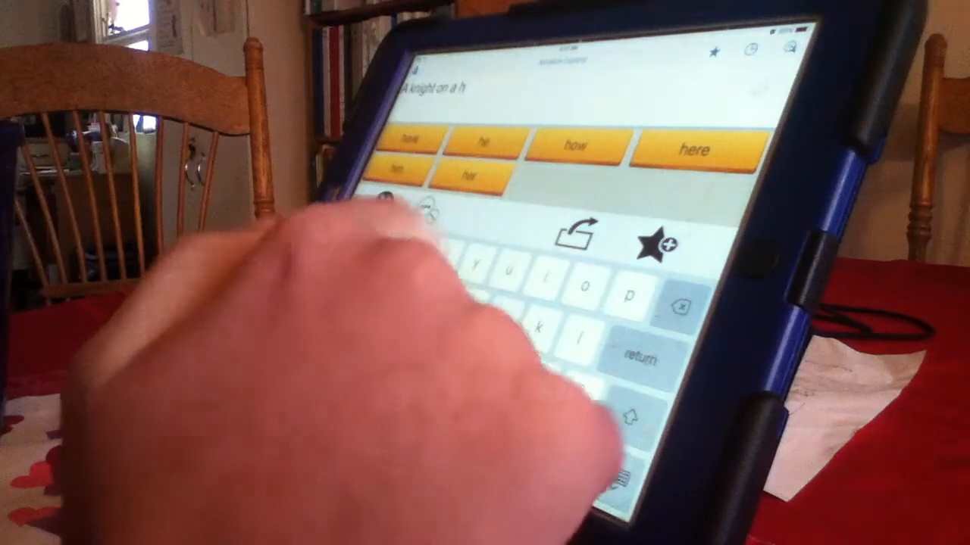
- Type 'o' to continue the sentence toward 'A knight on a horse'
{"action": "type", "text": "o throw rocks in t"}
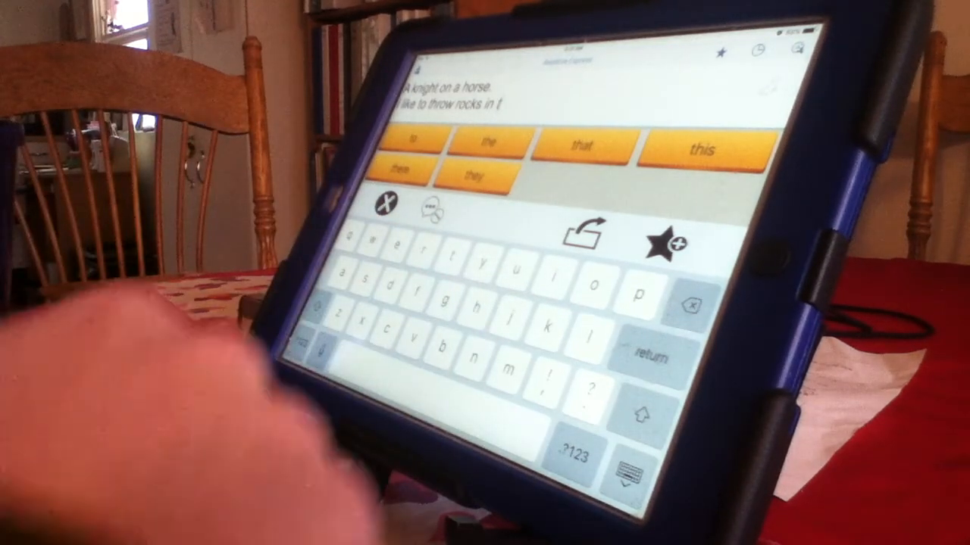
- Type the letters to finish 'the' and begin 'river'
{"action": "left_click", "coordinate": [479, 306]}
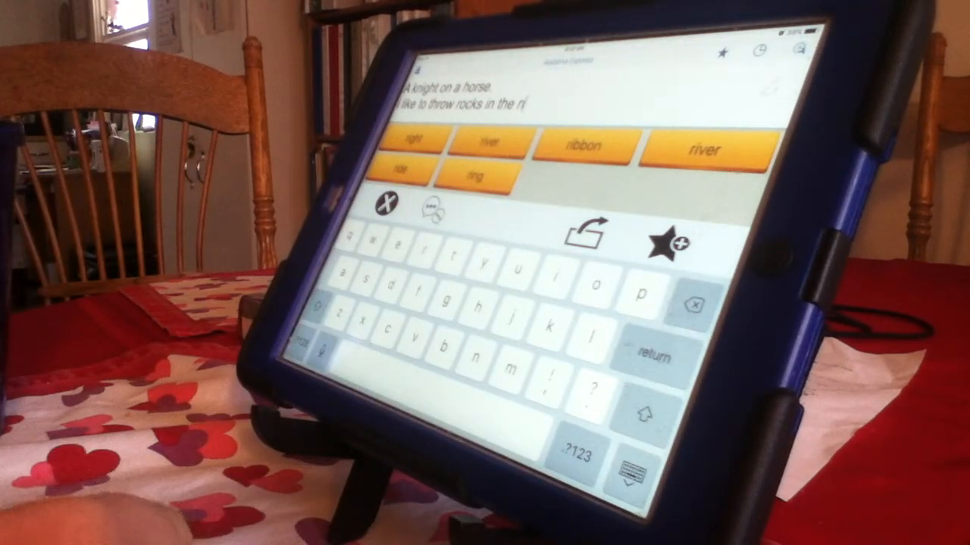
{"action": "left_click", "coordinate": [702, 145]}
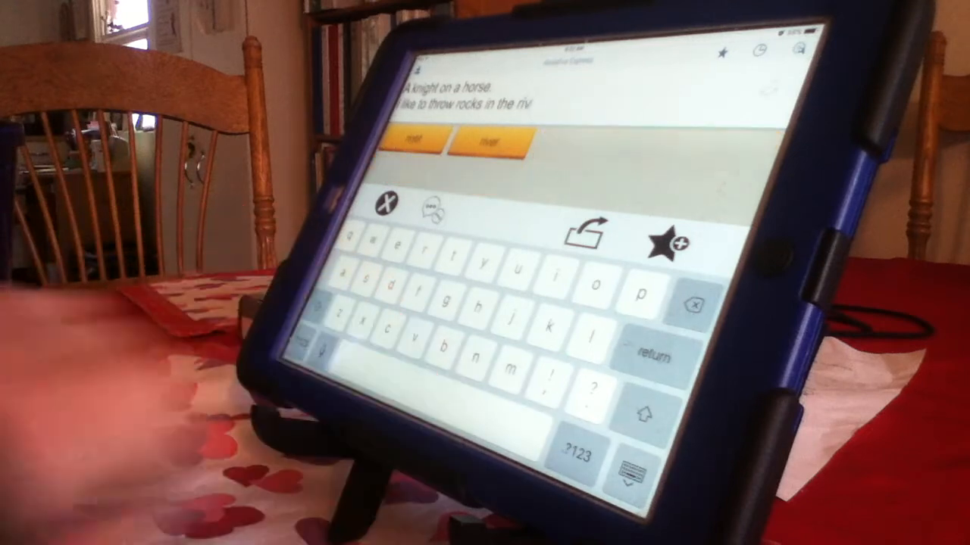